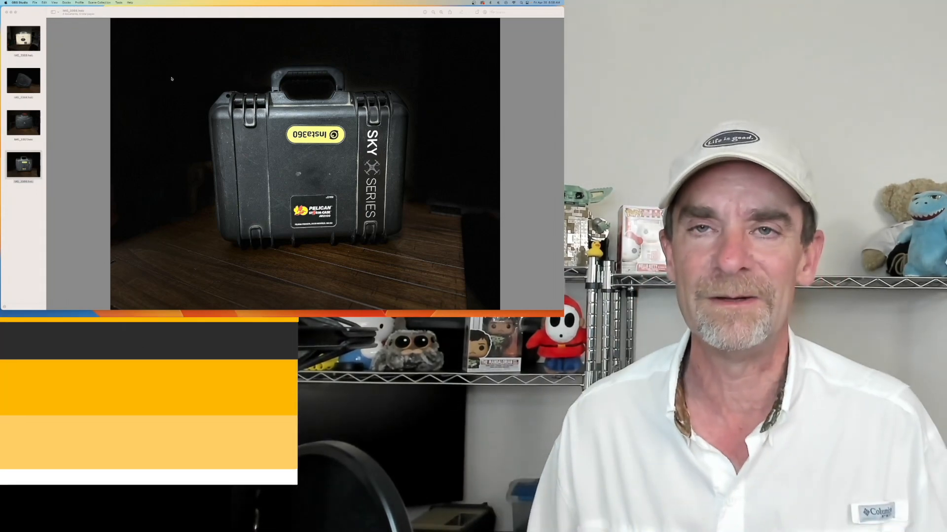
Display the third photo, the black FPVtosky hard case with the red handle.
click(24, 123)
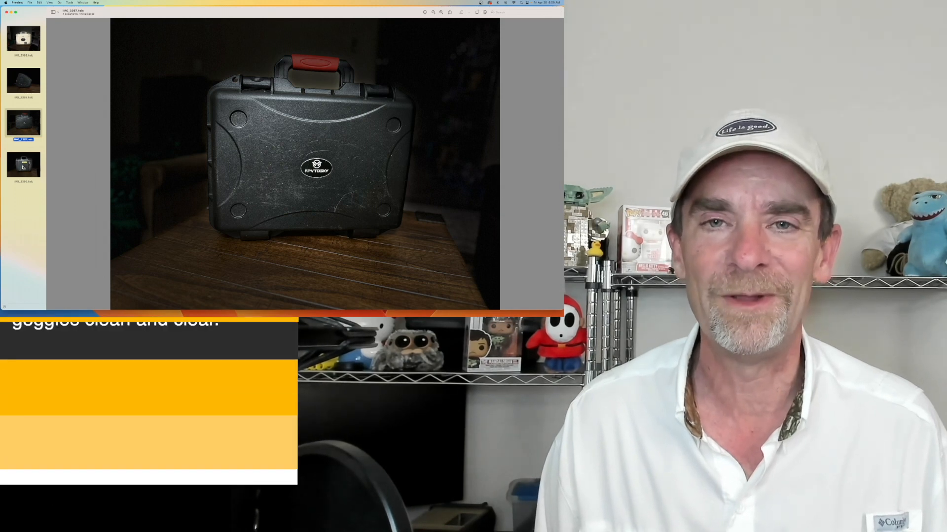
Show the rounded black case photo, then the tan Overland Journal sticker-covered case.
click(25, 80)
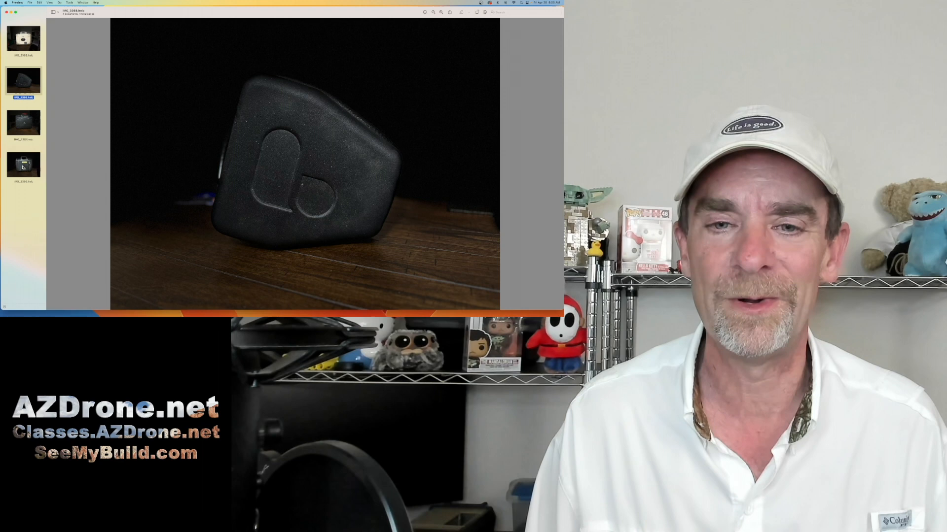
click(24, 40)
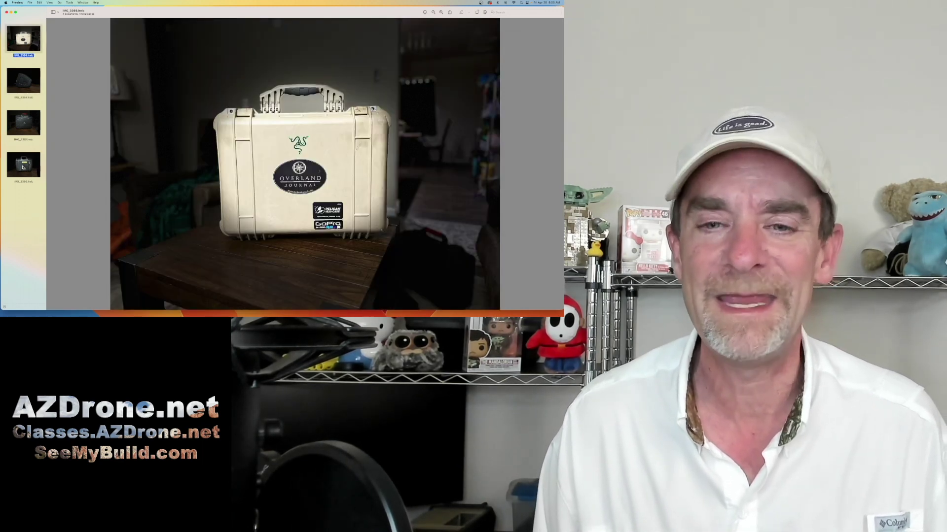